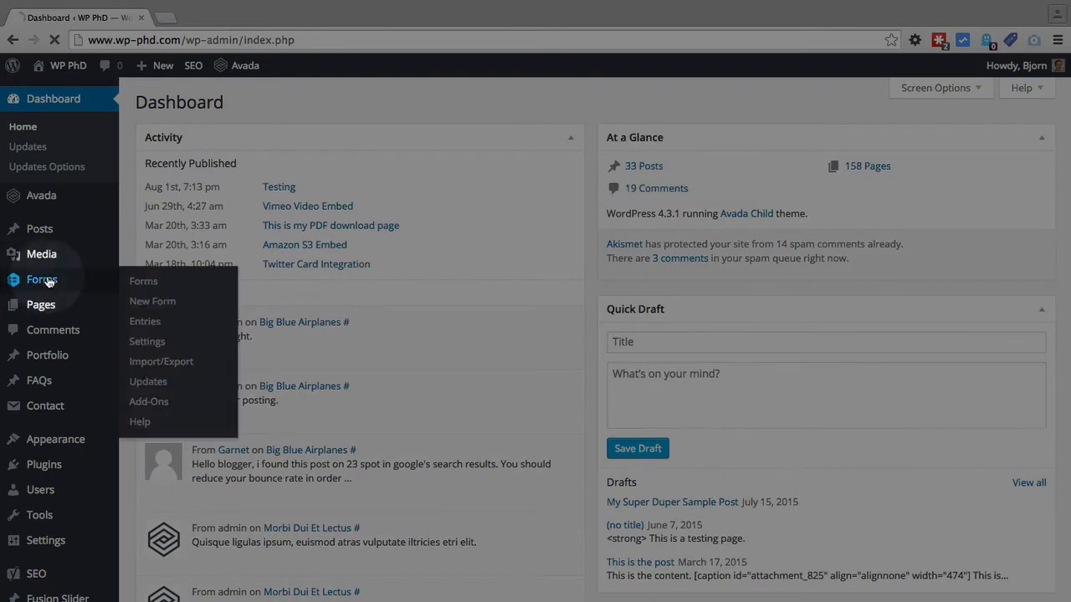
Open Simple Form in the Gravity Forms editor from the Forms list, revealing its ID 1.
left_click(144, 281)
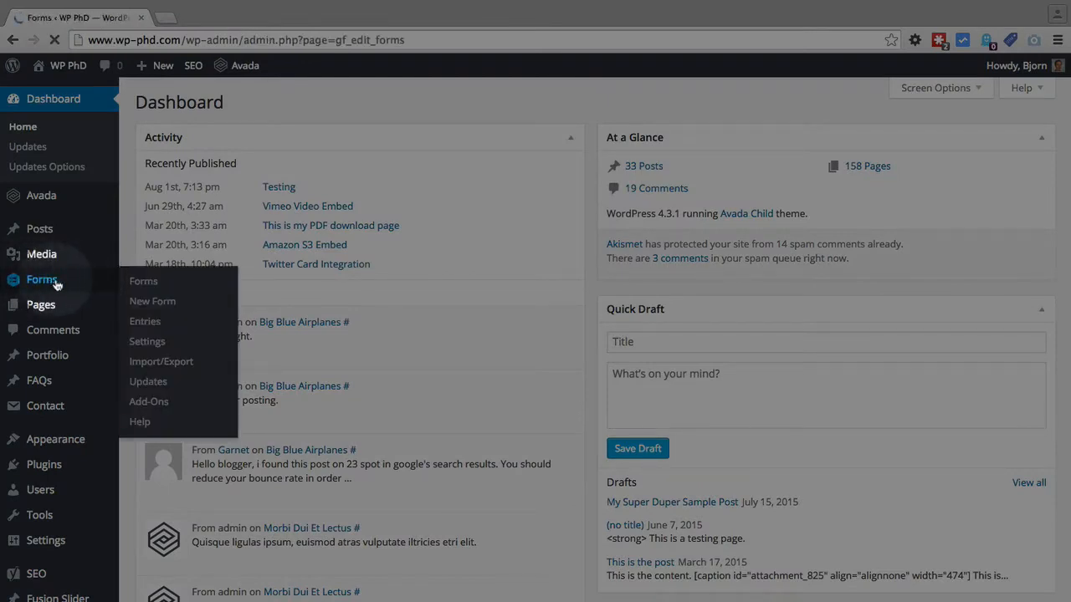
left_click(144, 281)
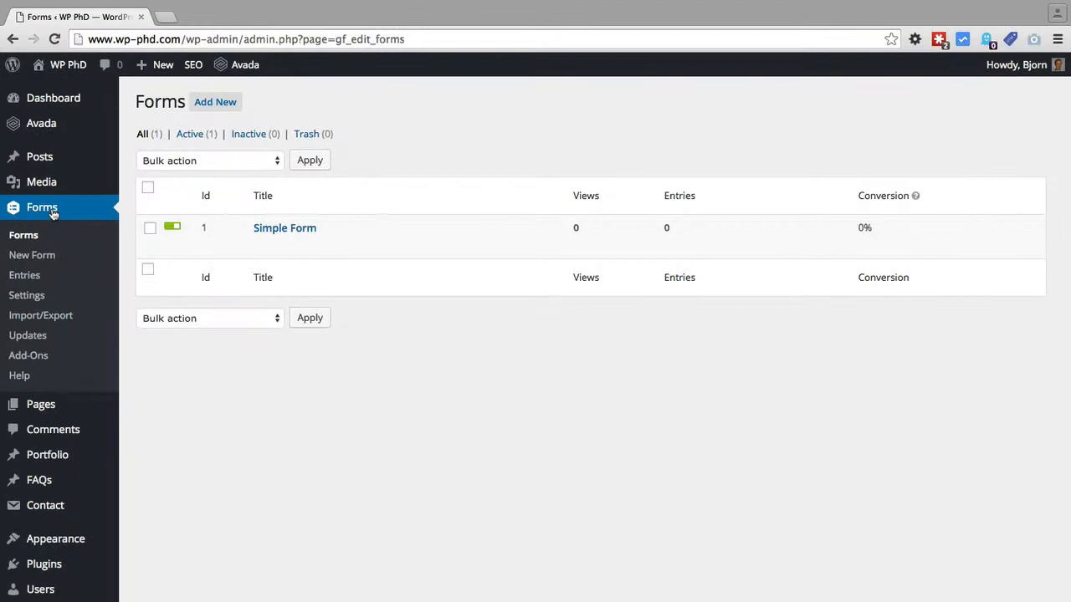
mouse_move(435, 243)
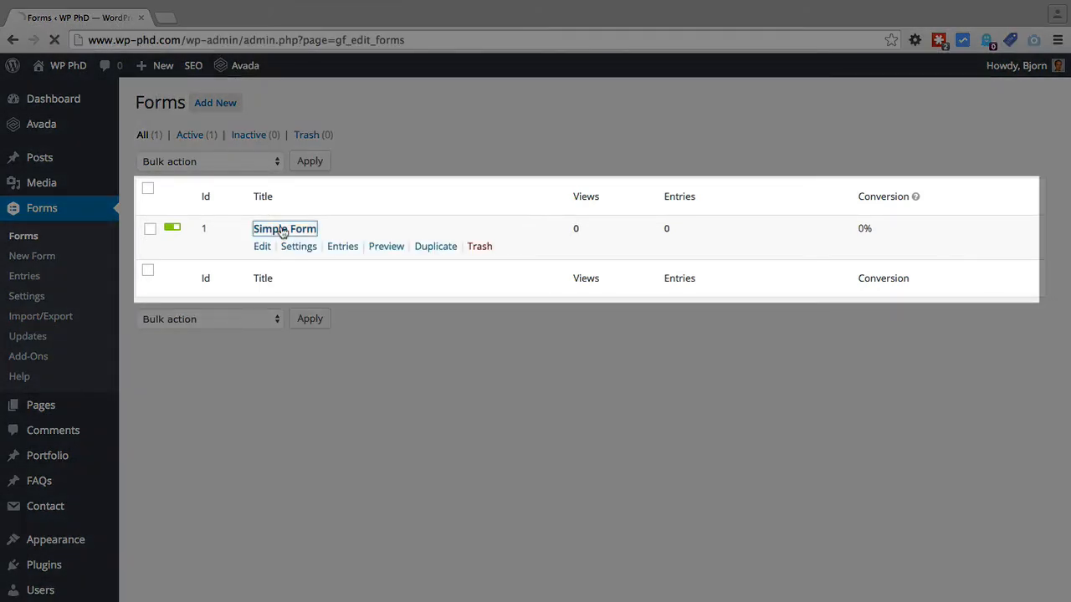
left_click(285, 227)
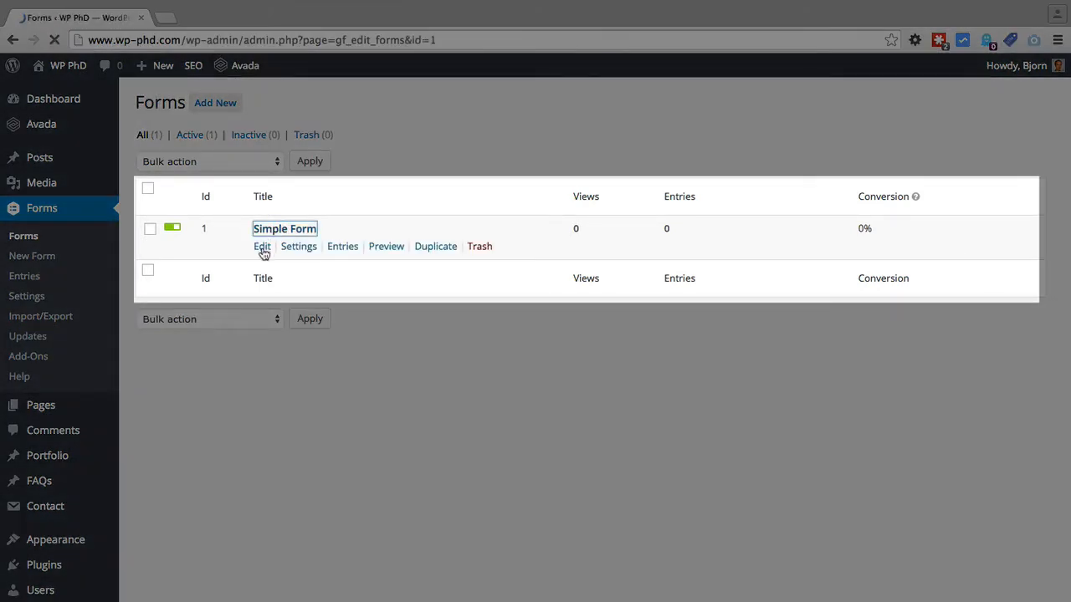
left_click(261, 246)
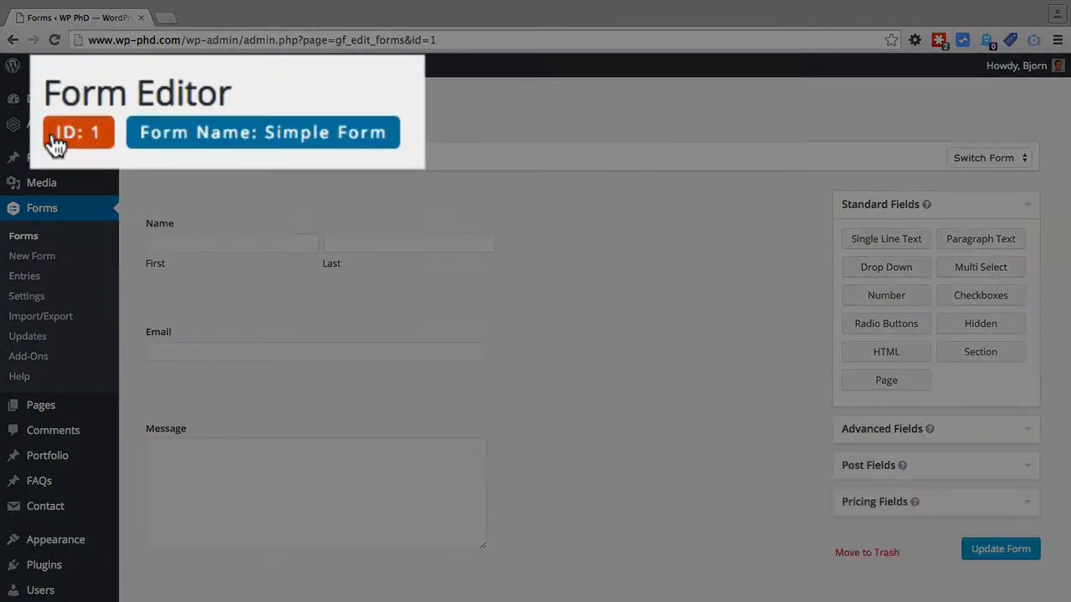
mouse_move(388, 142)
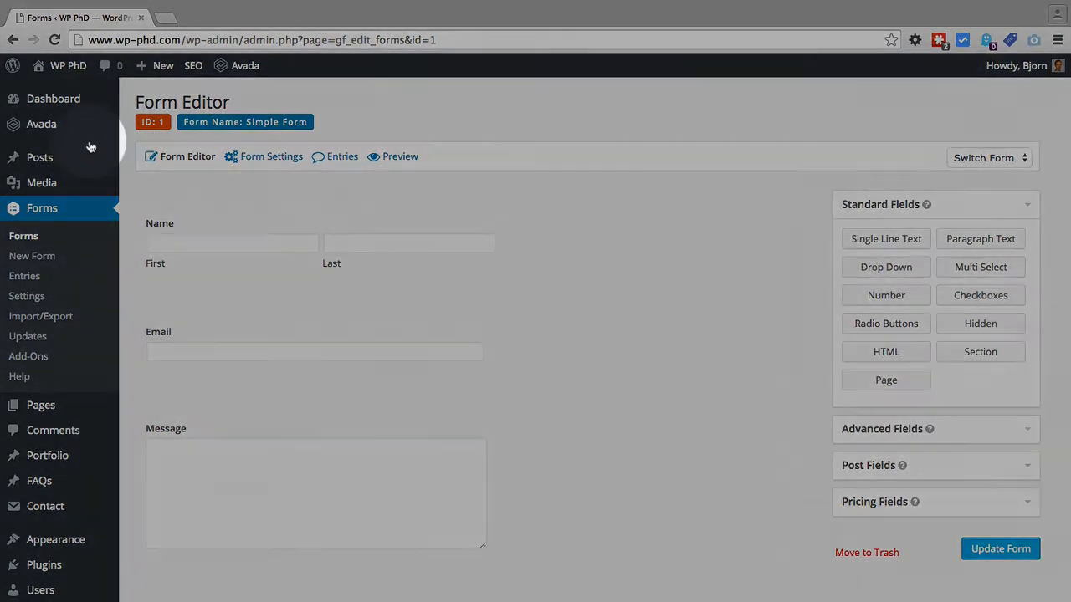
Open the Testing post for editing and view its content as raw HTML in Text view.
left_click(40, 157)
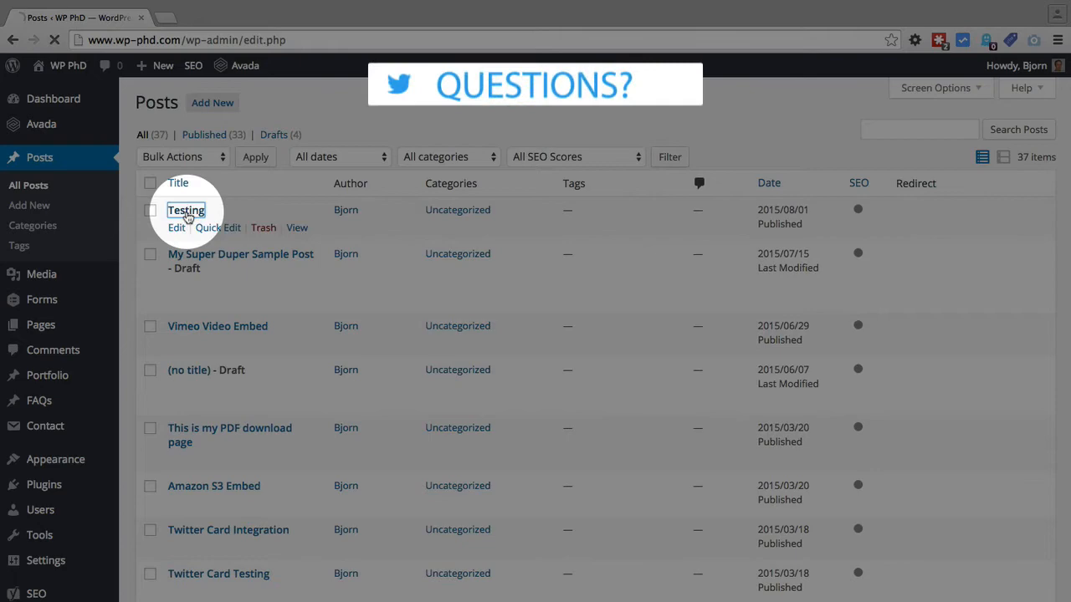
left_click(185, 211)
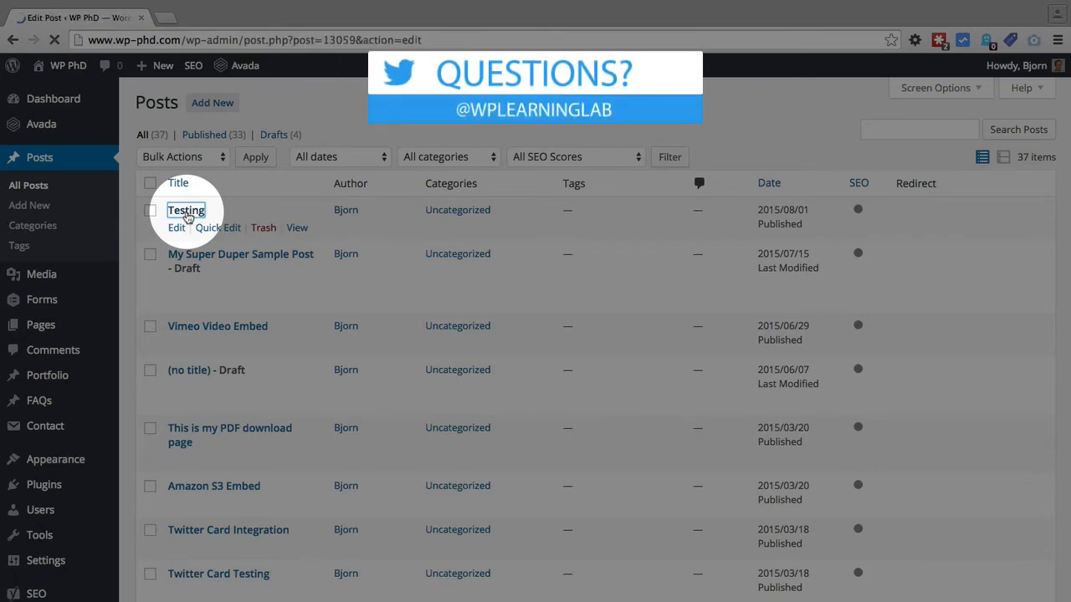
left_click(186, 211)
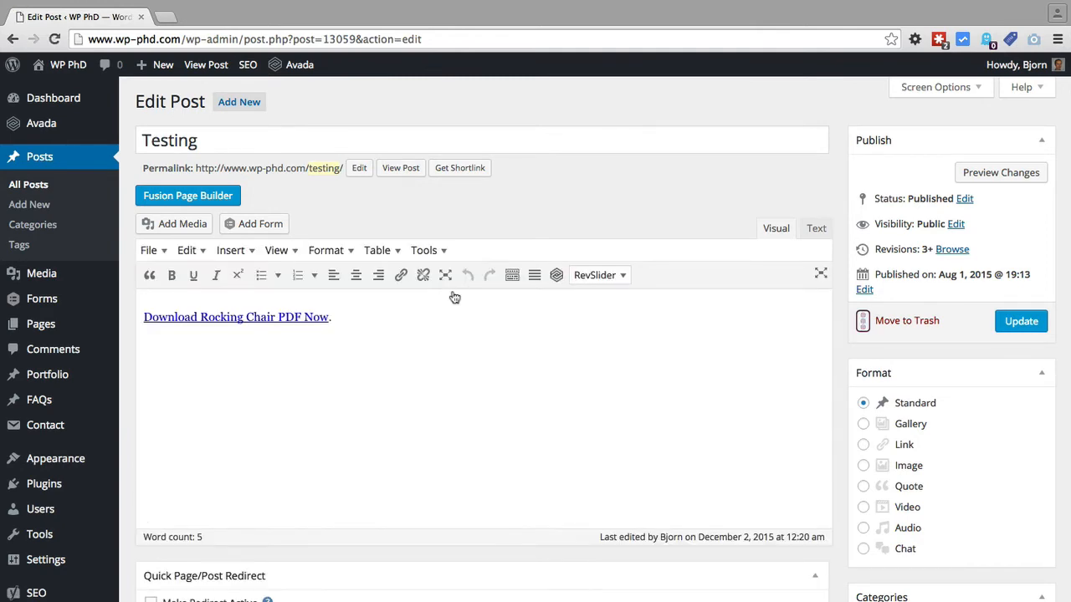
left_click(817, 228)
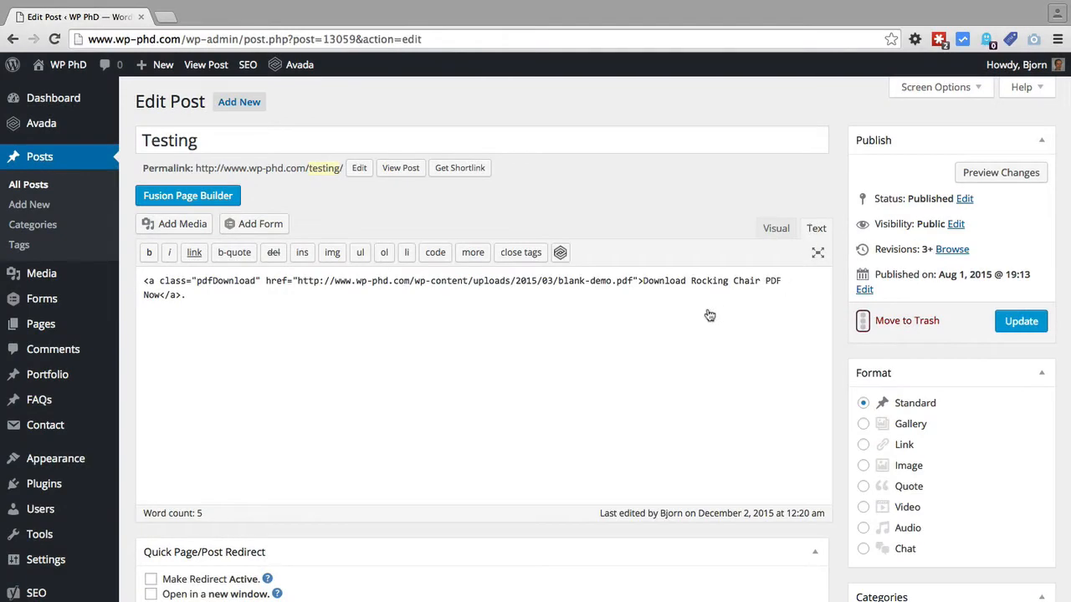
left_click(817, 251)
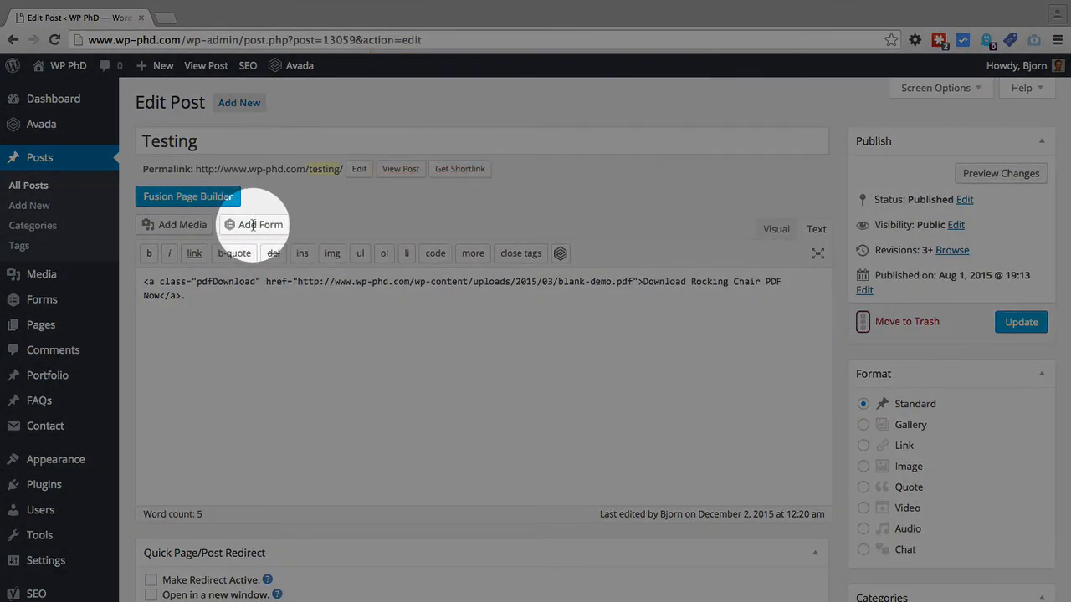
mouse_move(261, 225)
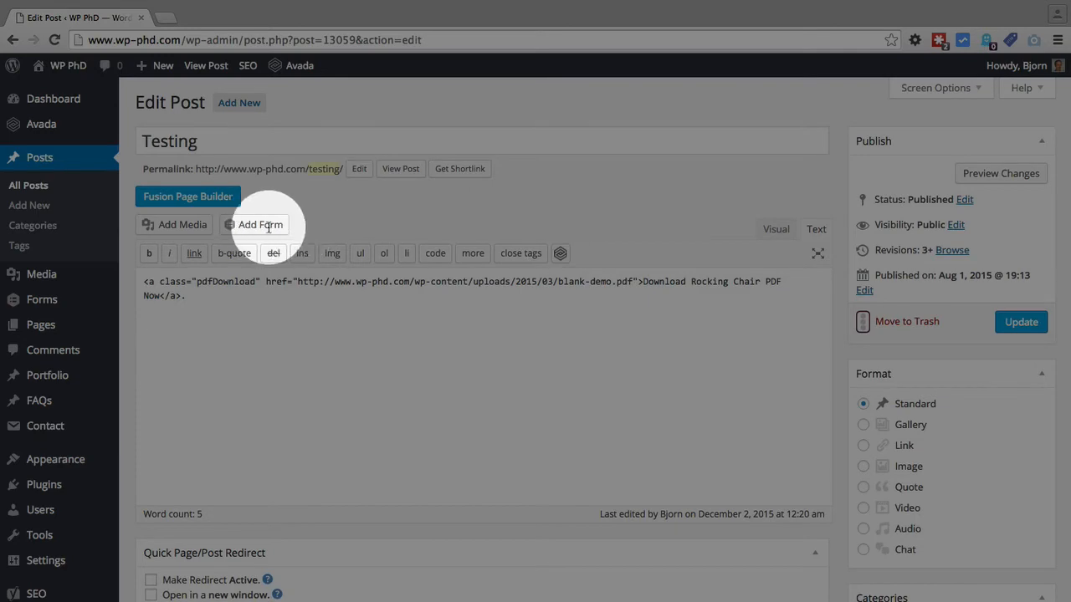
Choose Simple Form in the Insert Gravity Form dialog with title and description shown, AJAX off, Advanced Options expanded.
left_click(254, 224)
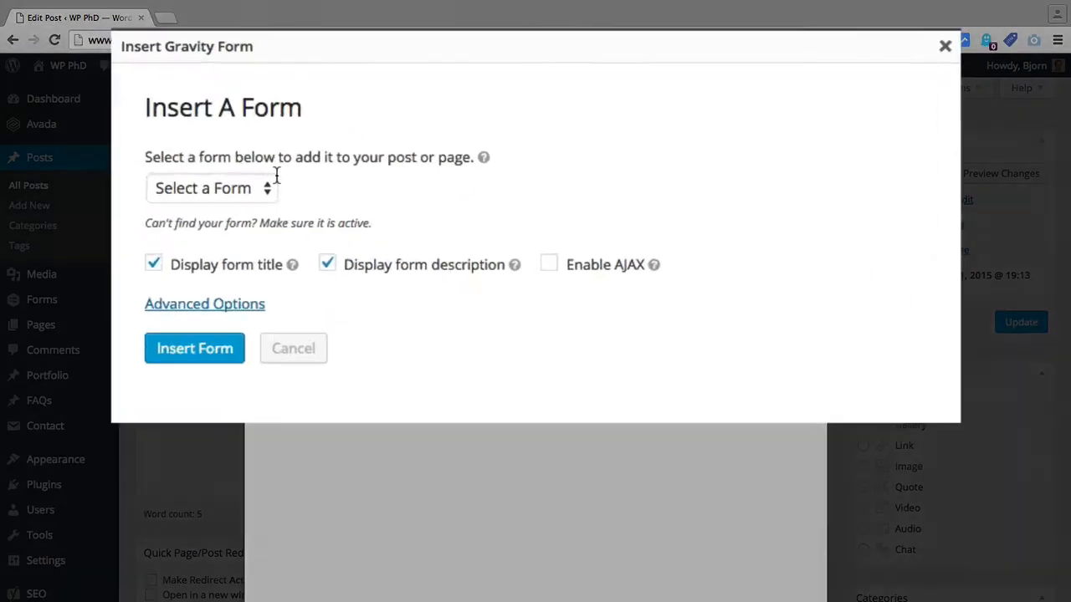
left_click(211, 187)
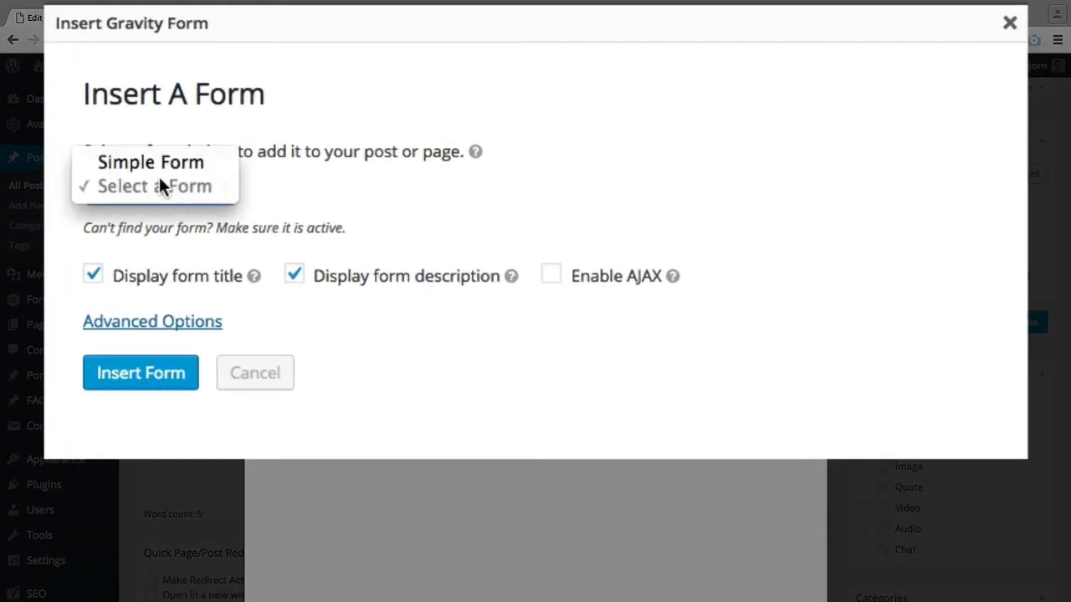
left_click(159, 187)
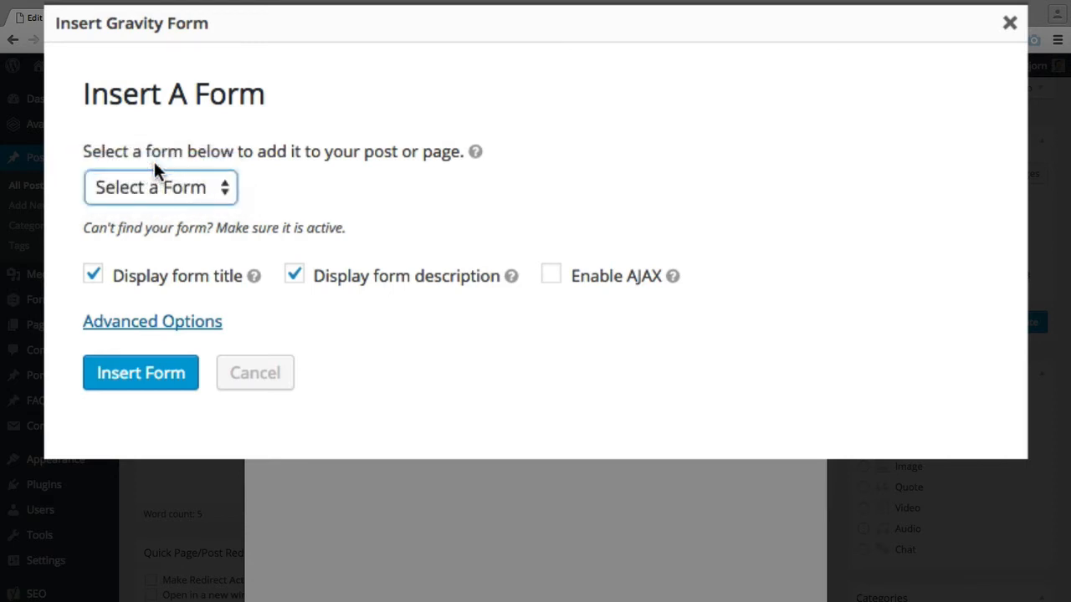
left_click(160, 187)
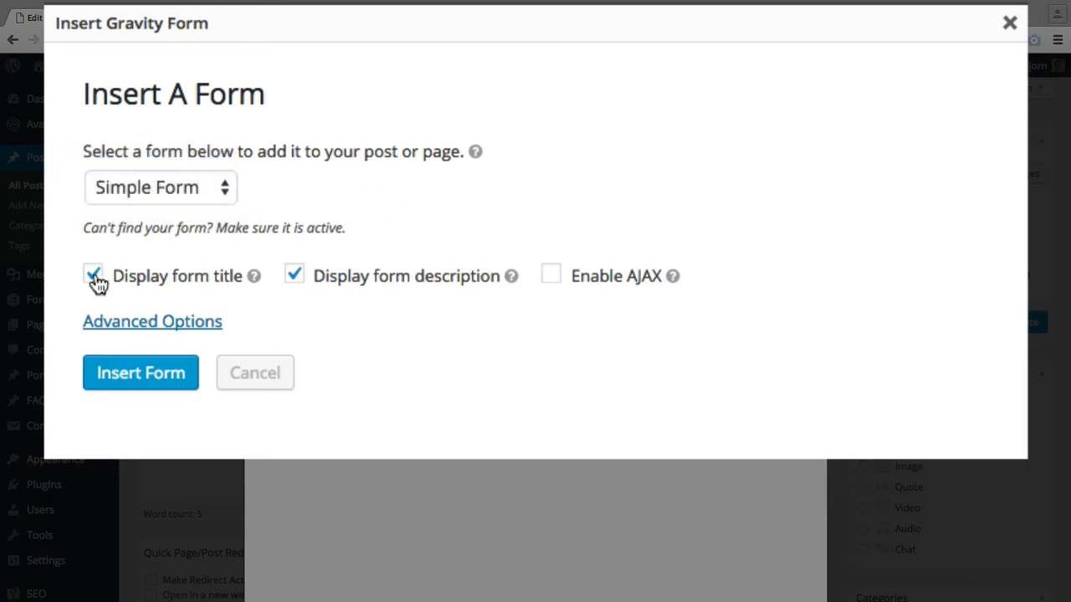
mouse_move(328, 283)
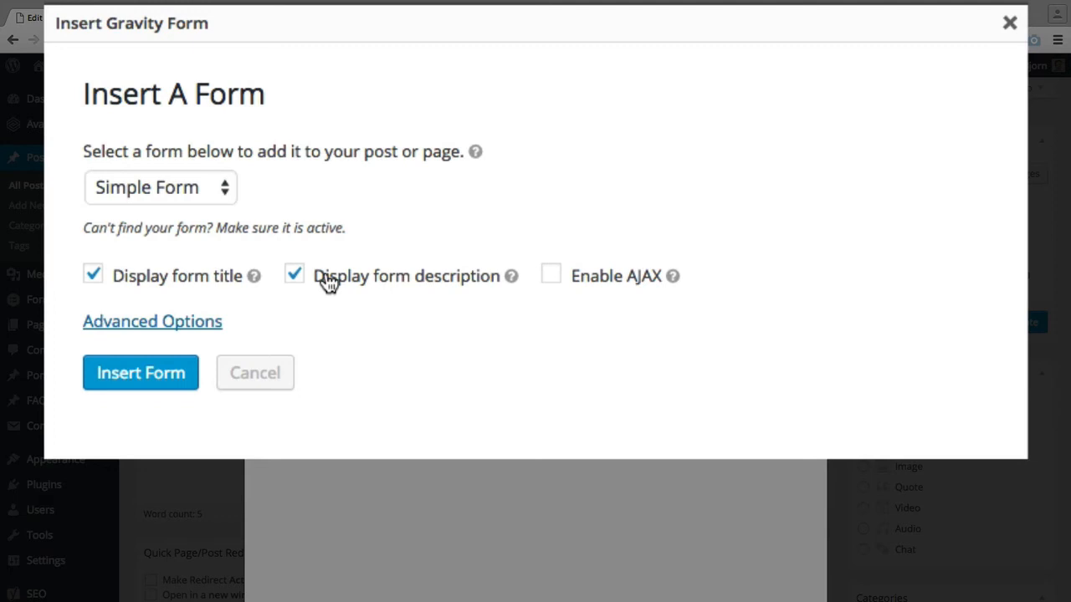
mouse_move(559, 288)
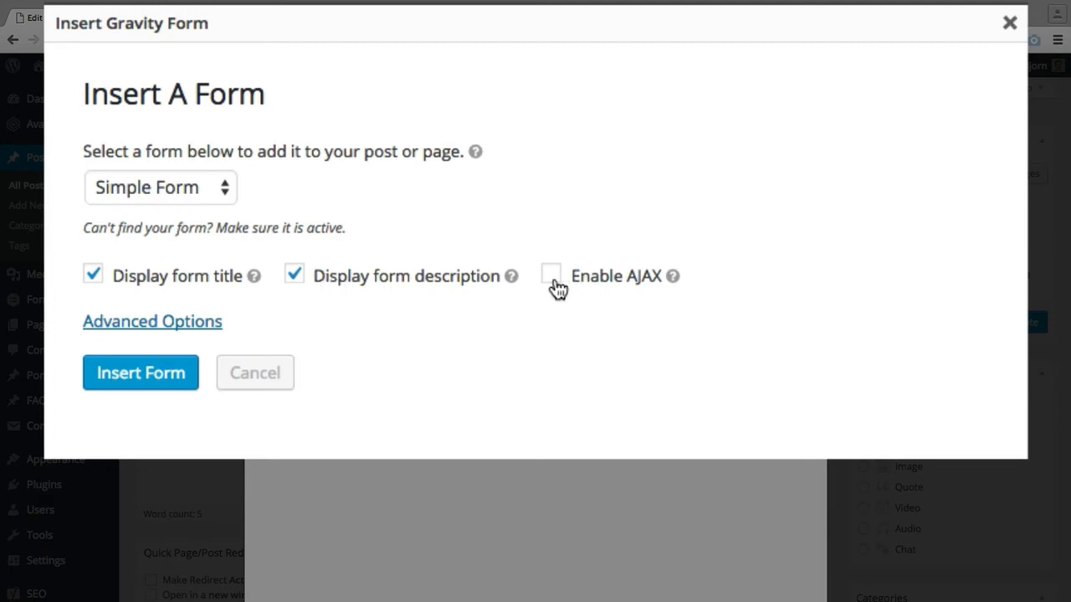
mouse_move(302, 285)
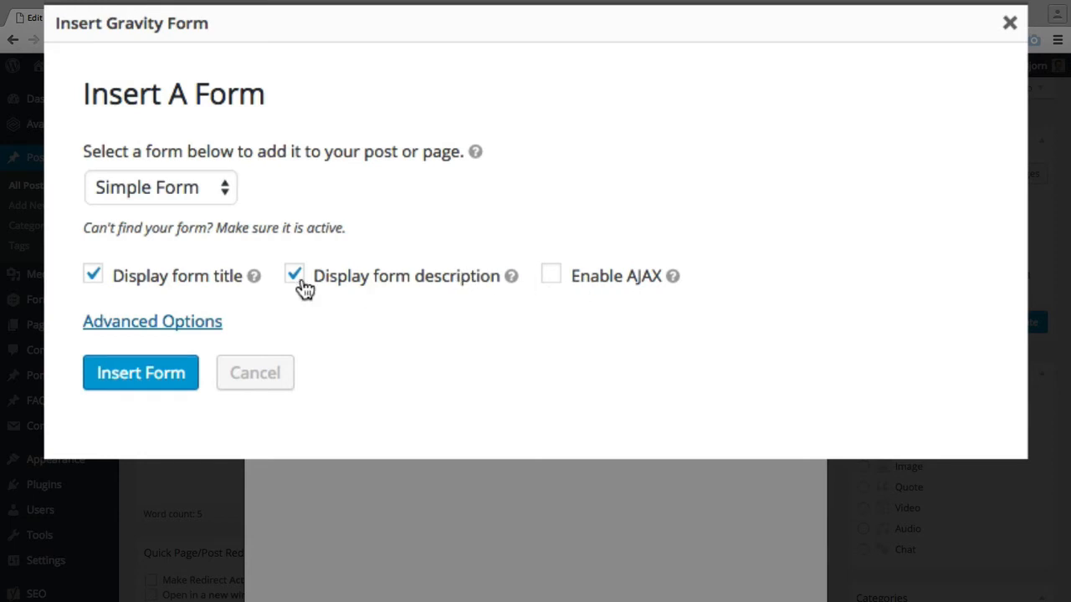
mouse_move(582, 281)
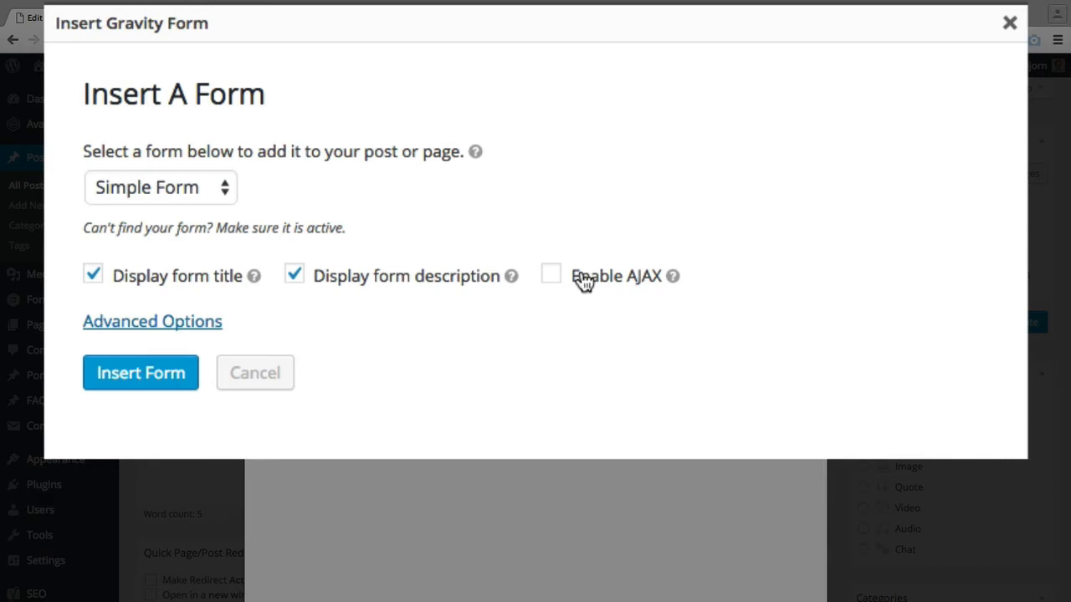
mouse_move(177, 331)
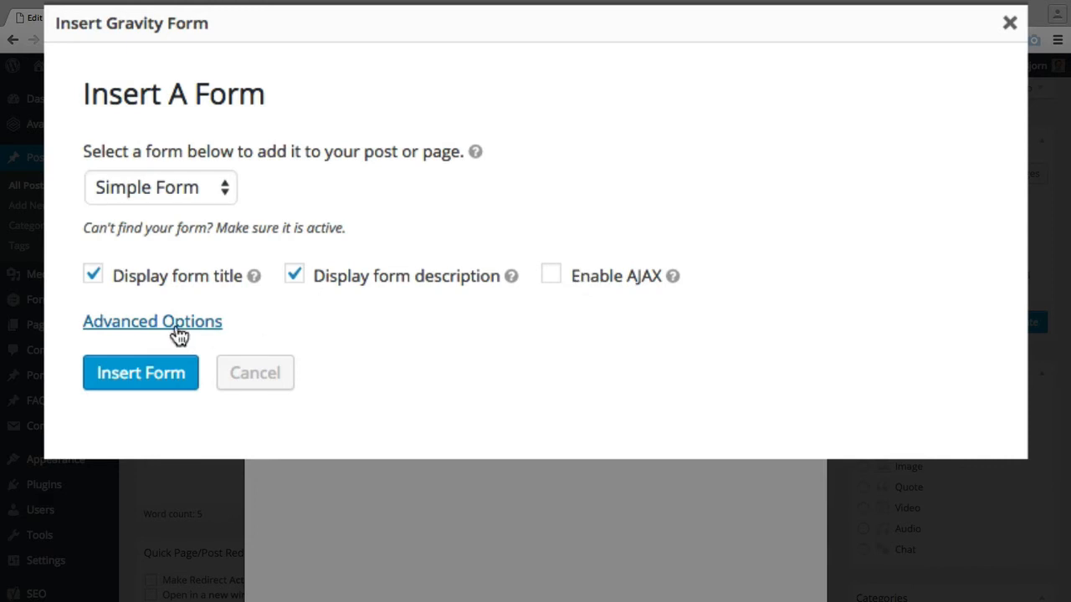
mouse_move(184, 326)
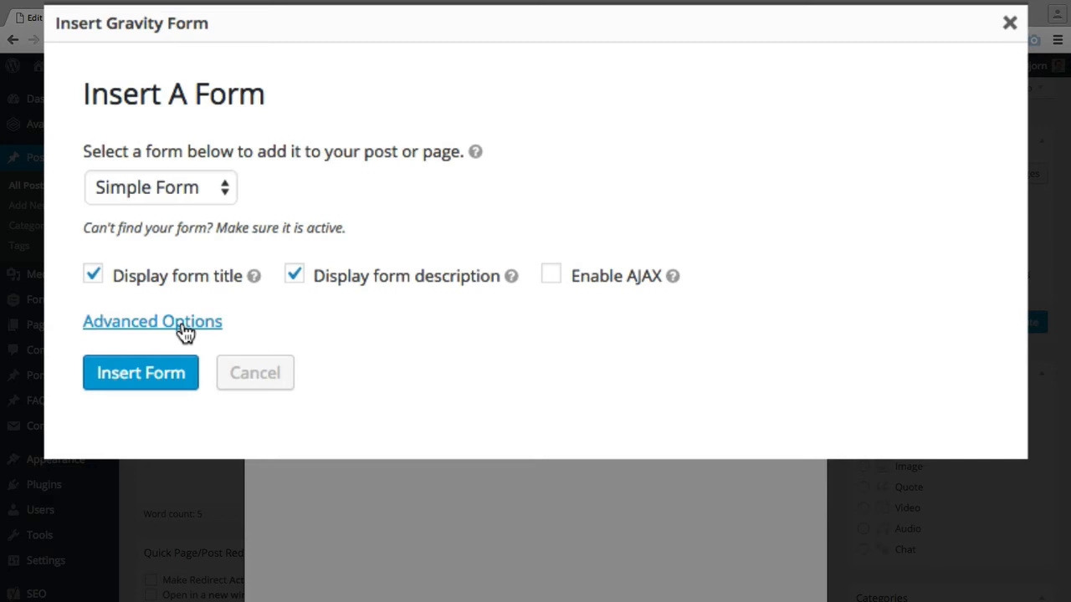
left_click(153, 322)
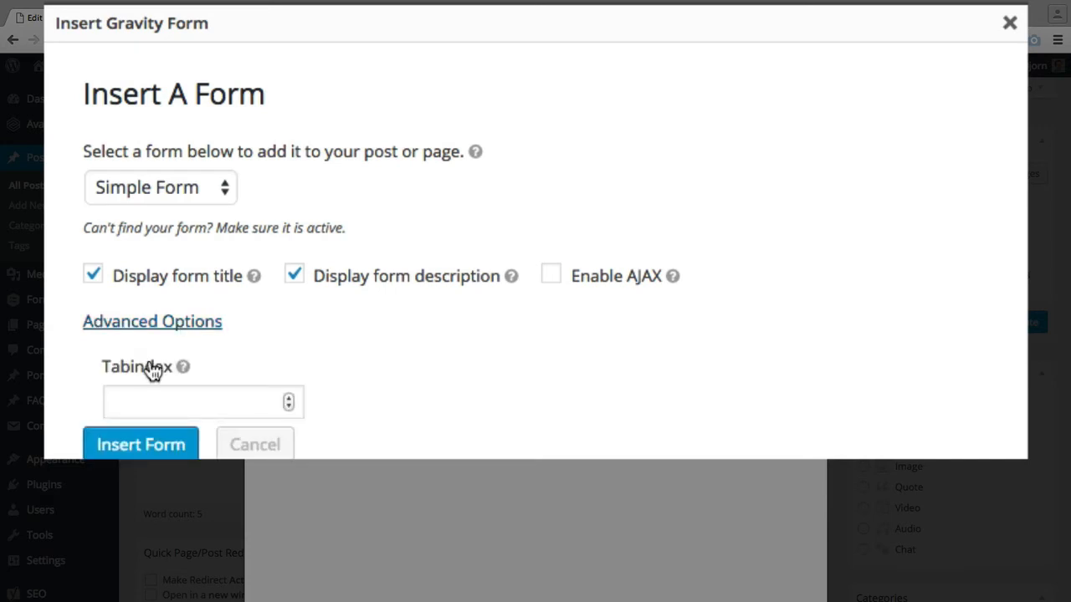
mouse_move(258, 304)
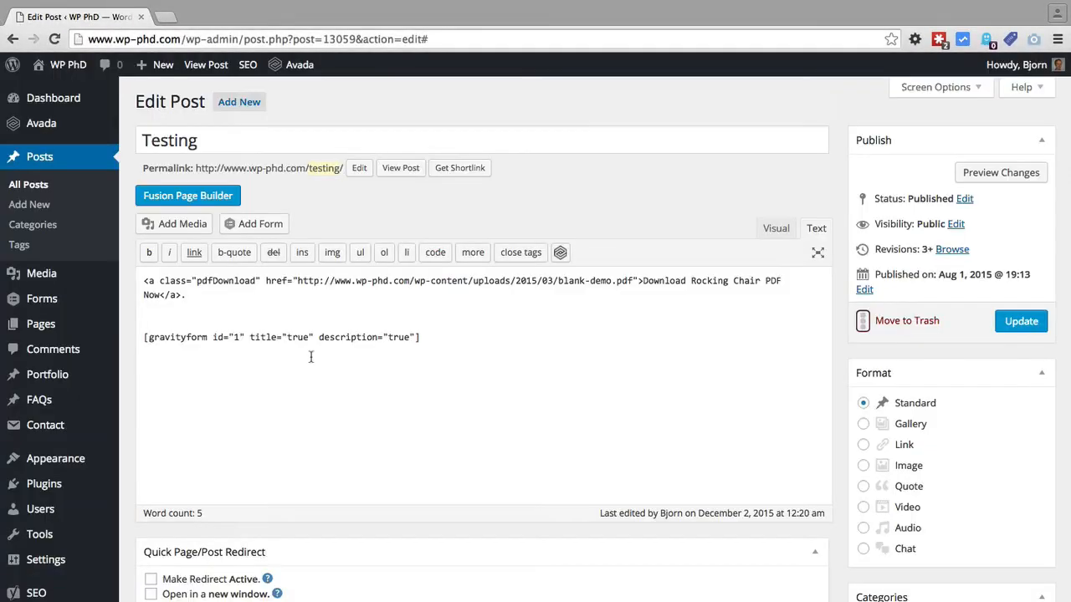
left_click(817, 251)
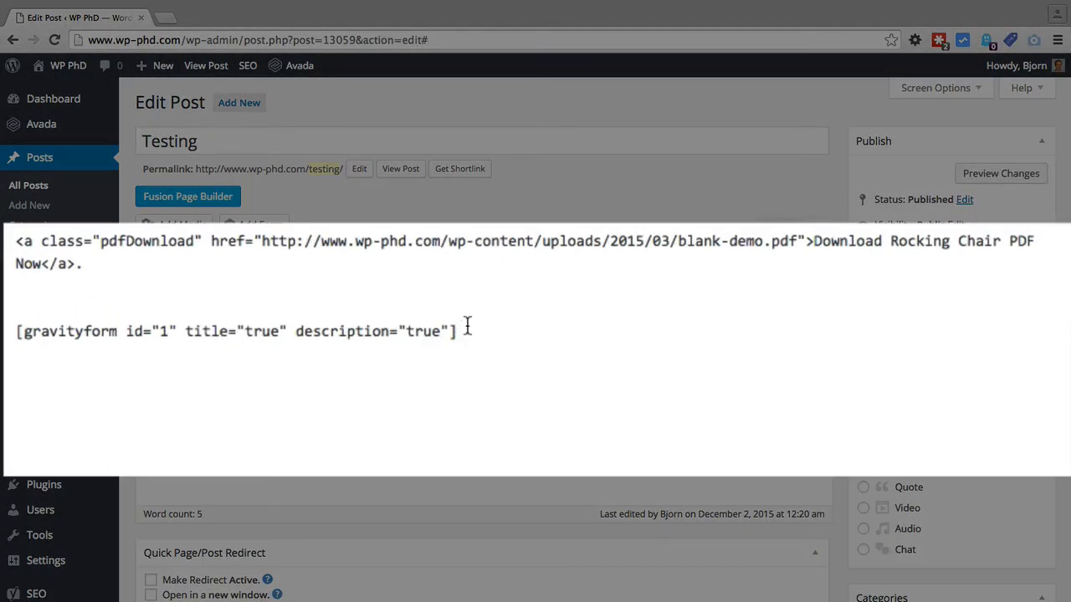
triple_click(235, 331)
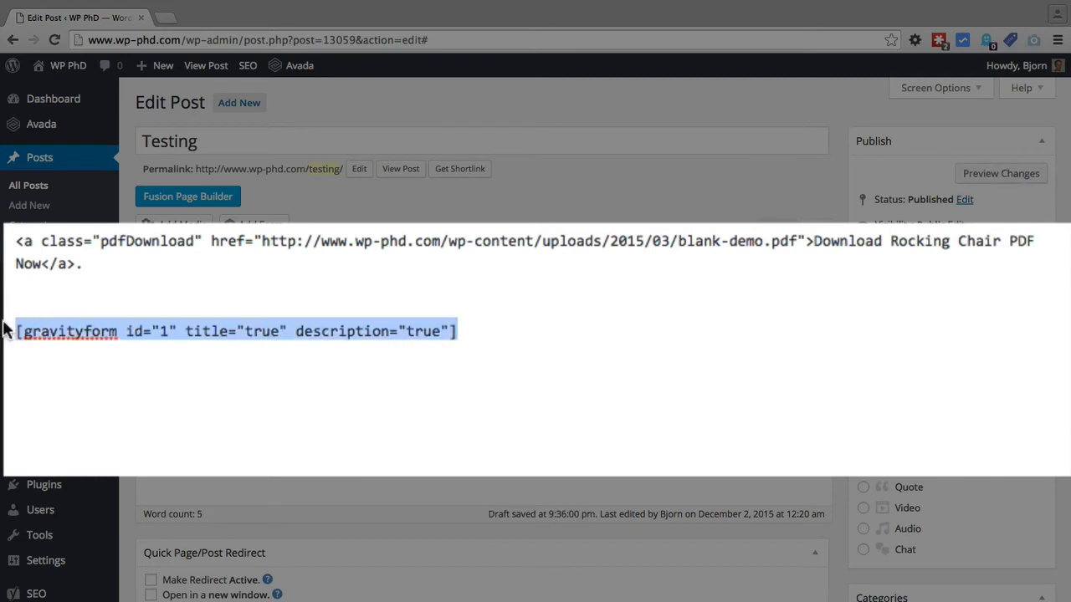
mouse_move(201, 429)
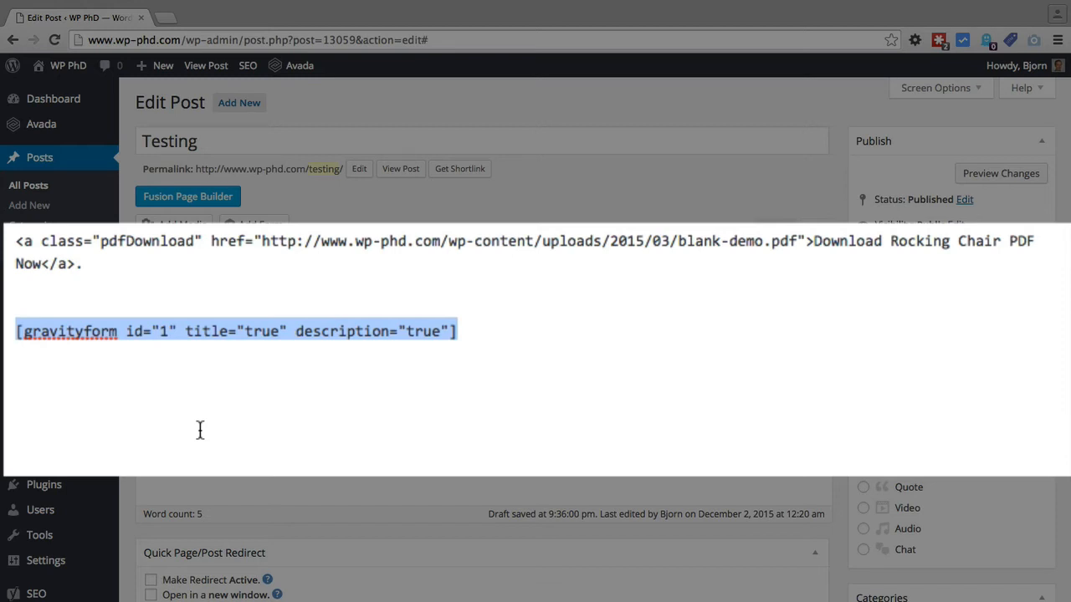
mouse_move(342, 345)
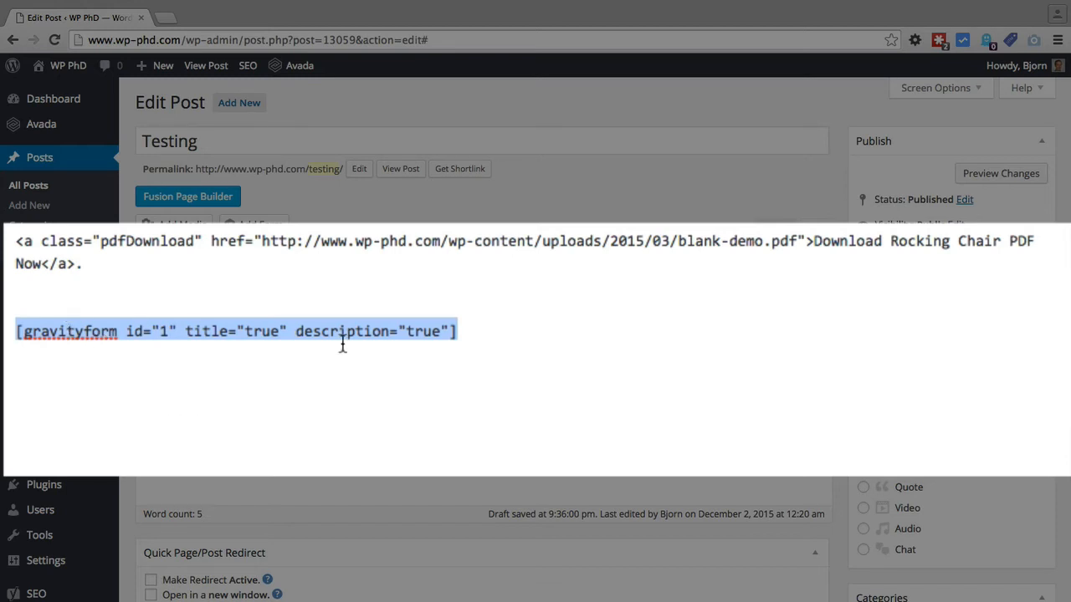
left_click(164, 331)
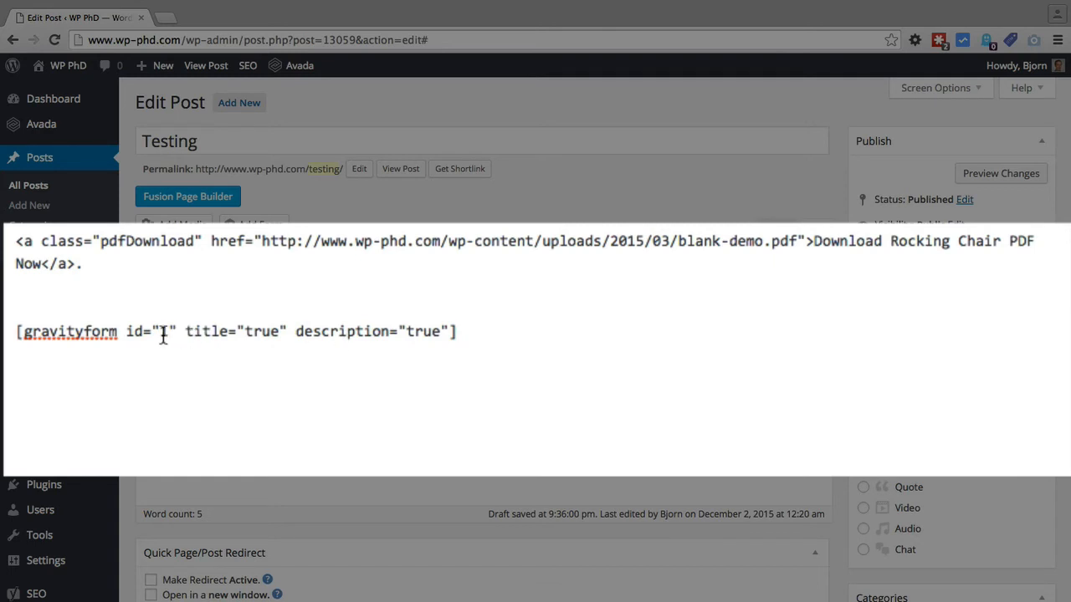
double_click(164, 331)
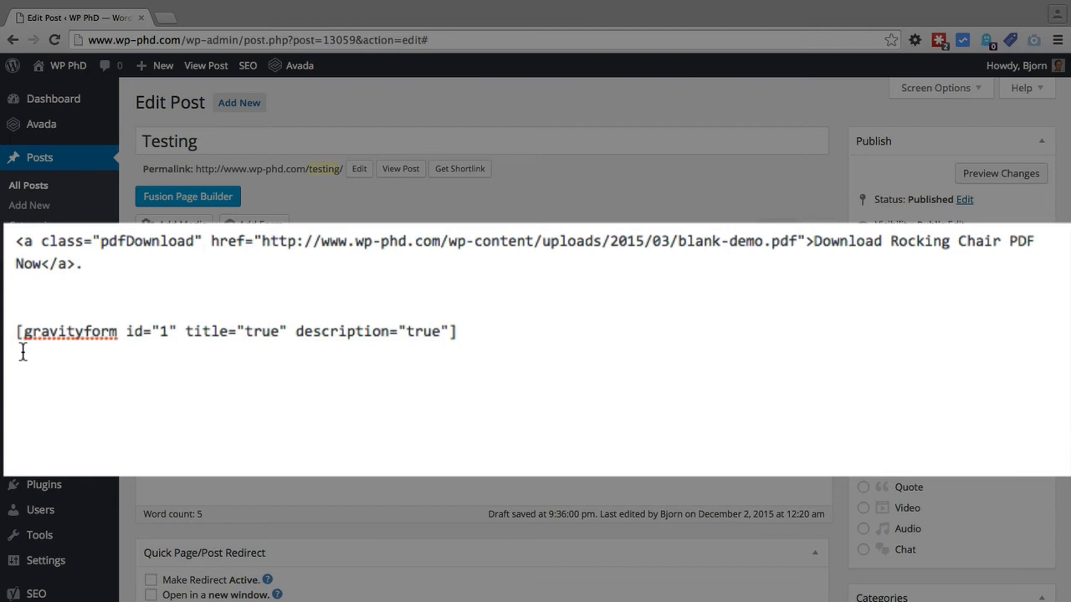
triple_click(235, 332)
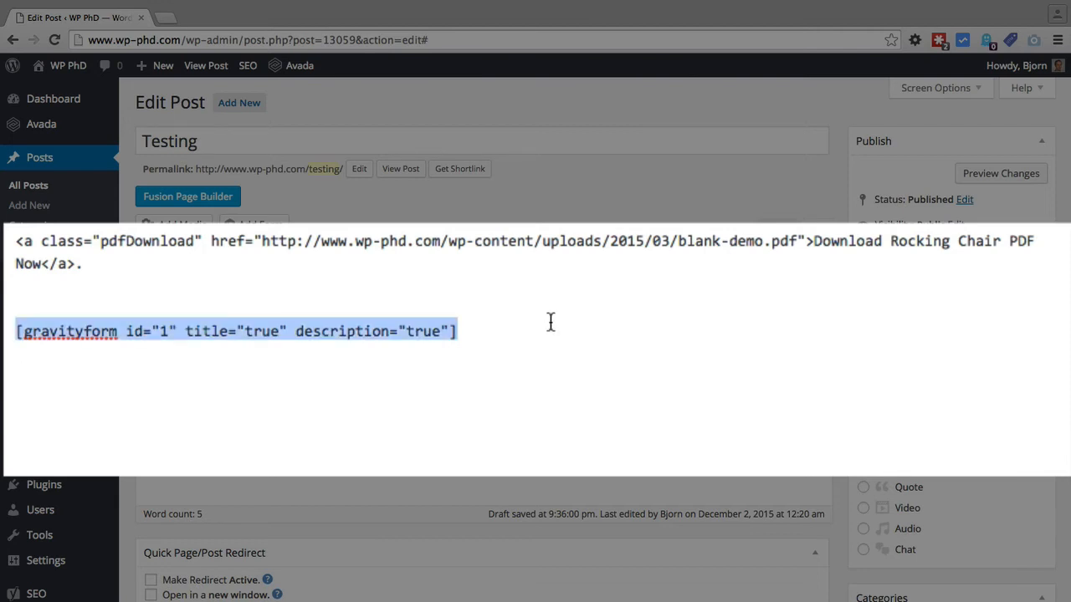
left_click(184, 331)
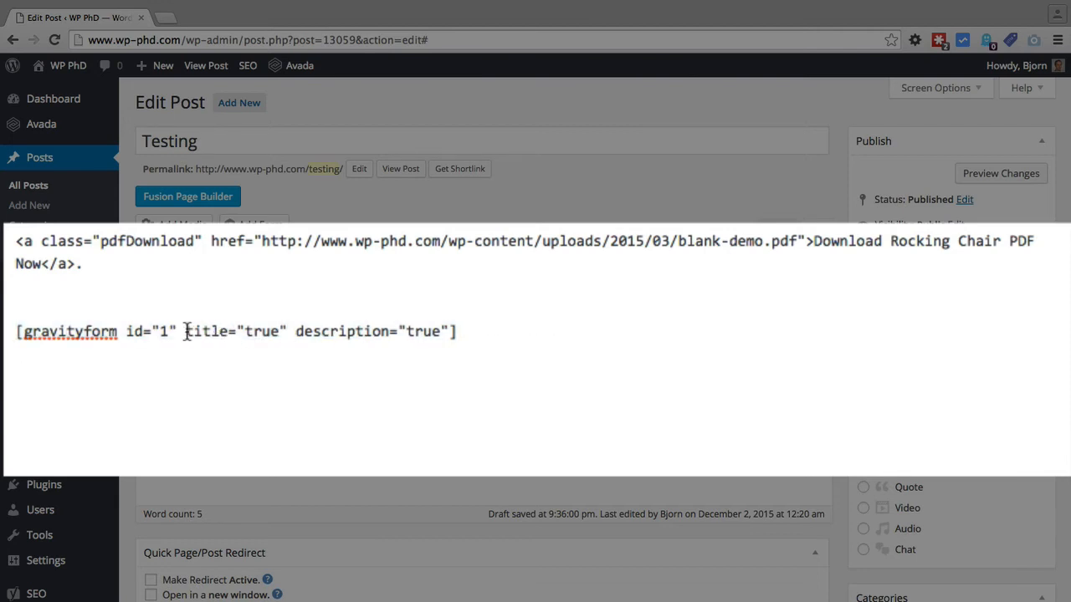